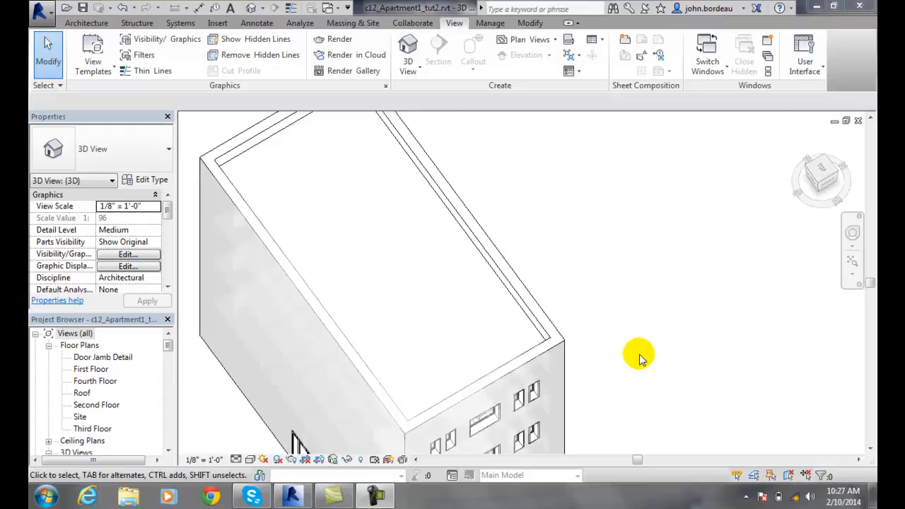
mouse_move(398, 276)
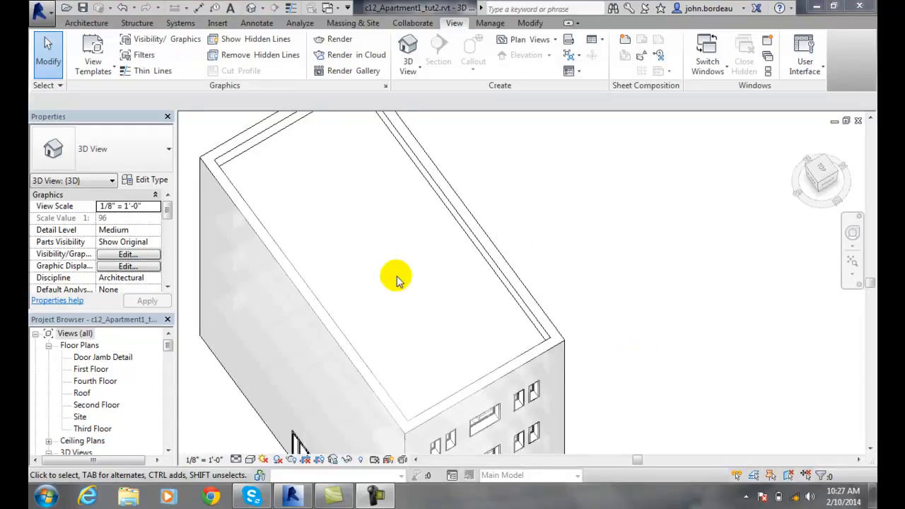
mouse_move(615, 305)
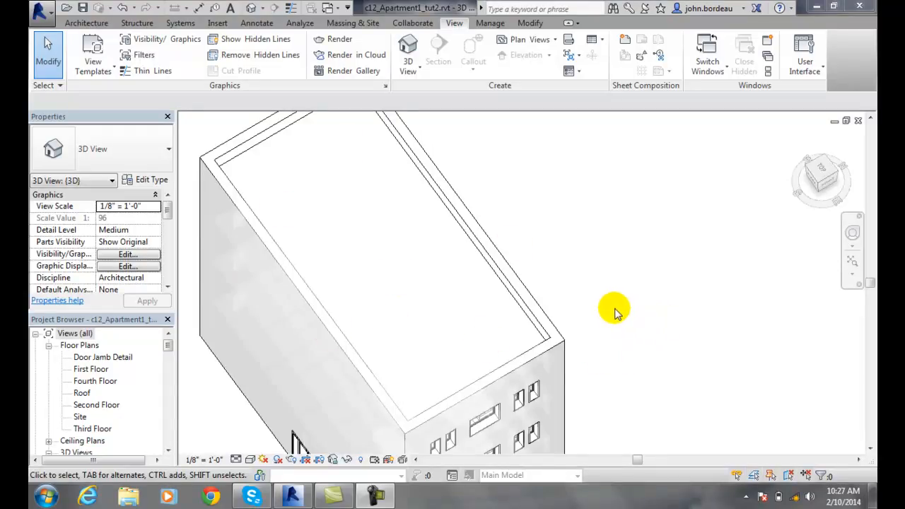
mouse_move(651, 315)
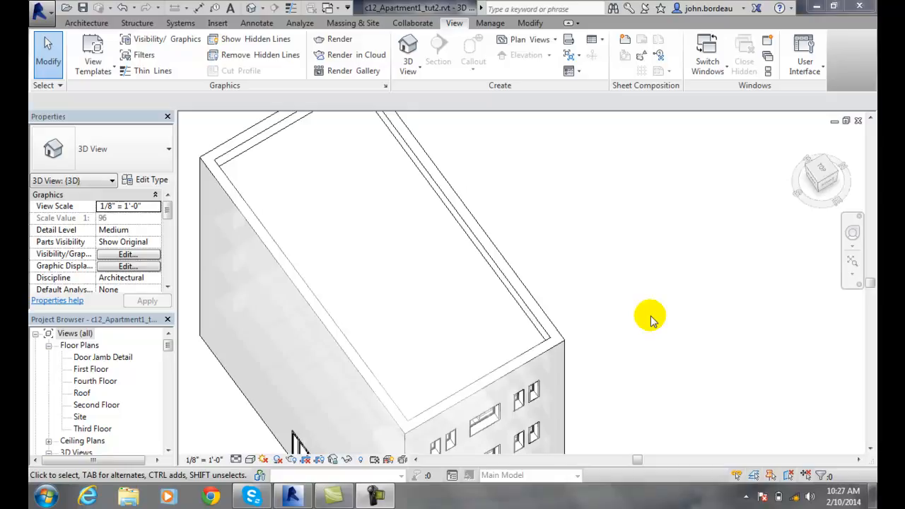
mouse_move(361, 119)
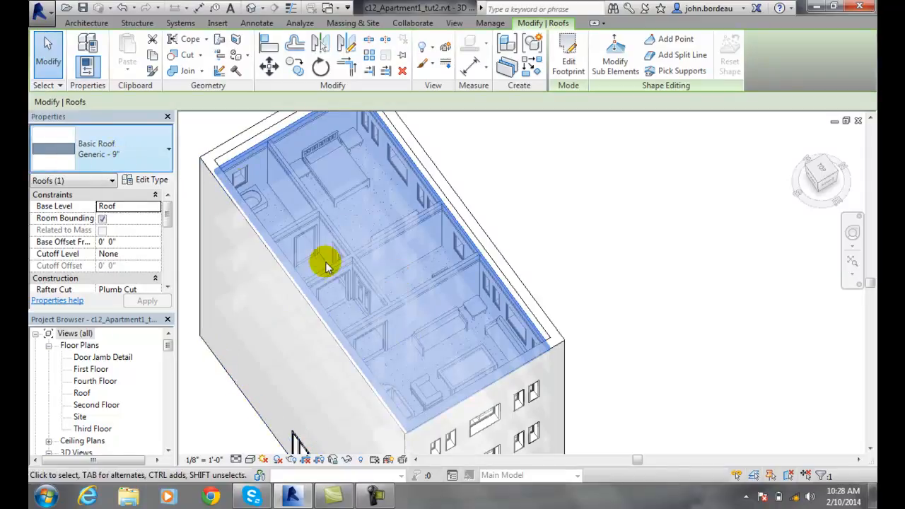
mouse_move(453, 23)
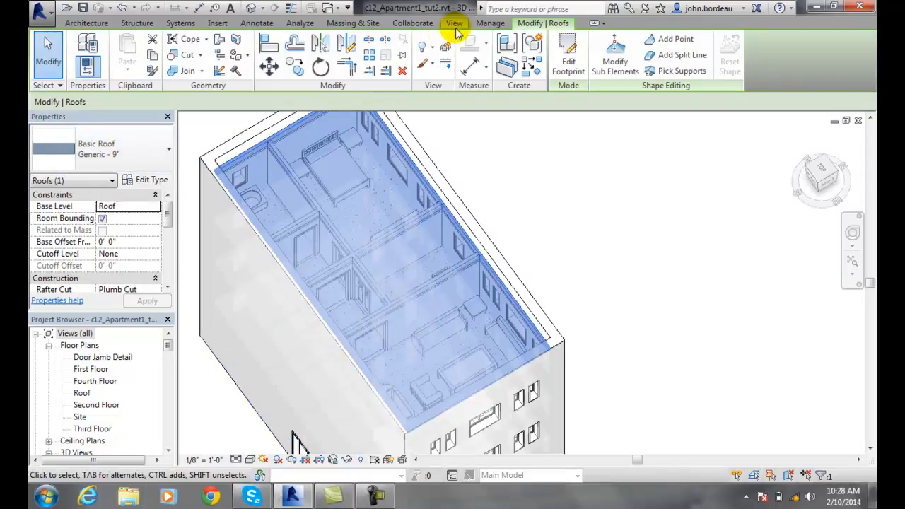
Switch to the View ribbon tools with the Basic Roof still selected.
click(453, 23)
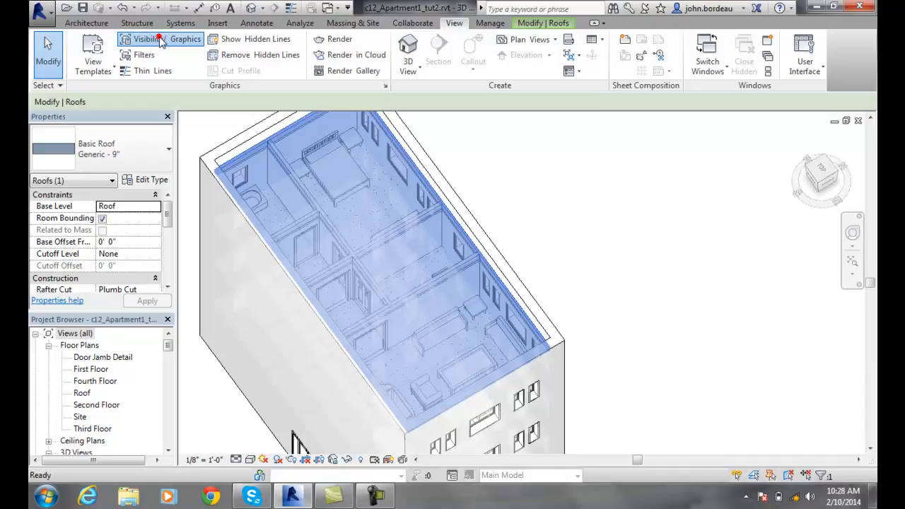
In Visibility/Graphics, override Roofs surface transparency to 90 and apply it to the view.
click(164, 39)
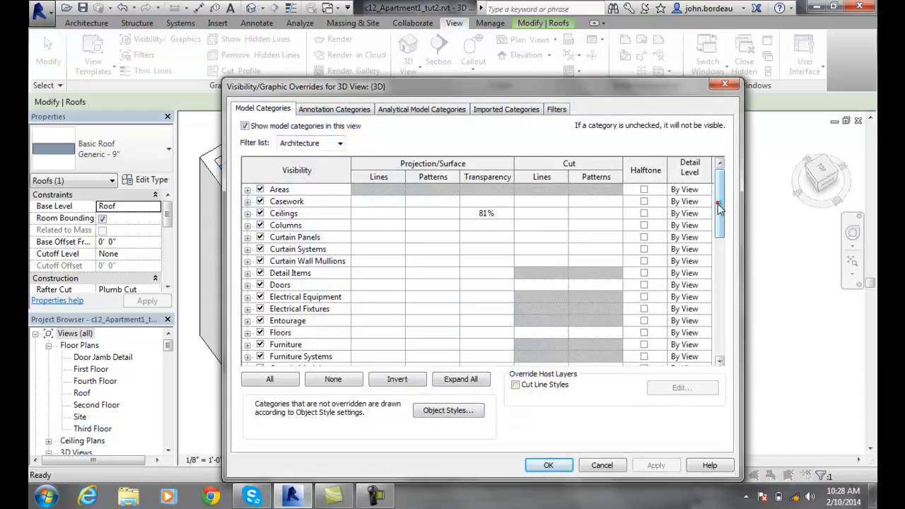
scroll(down, 3)
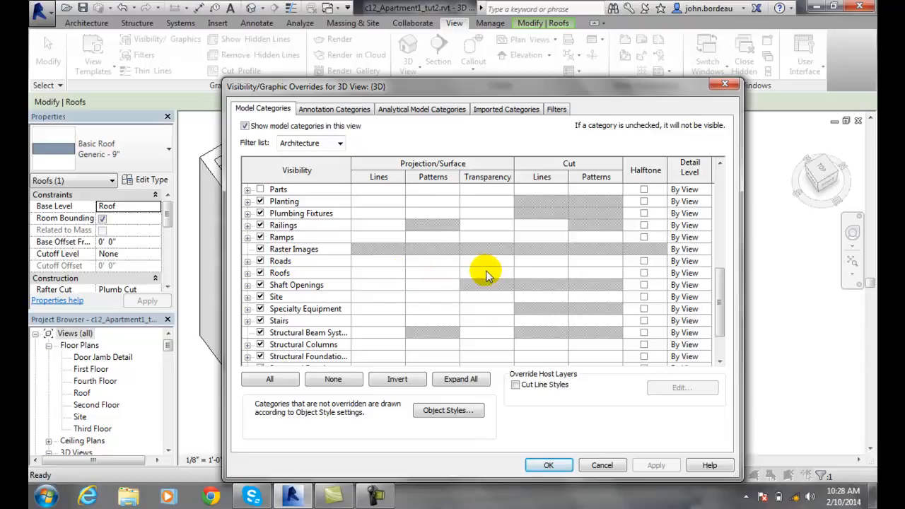
click(280, 272)
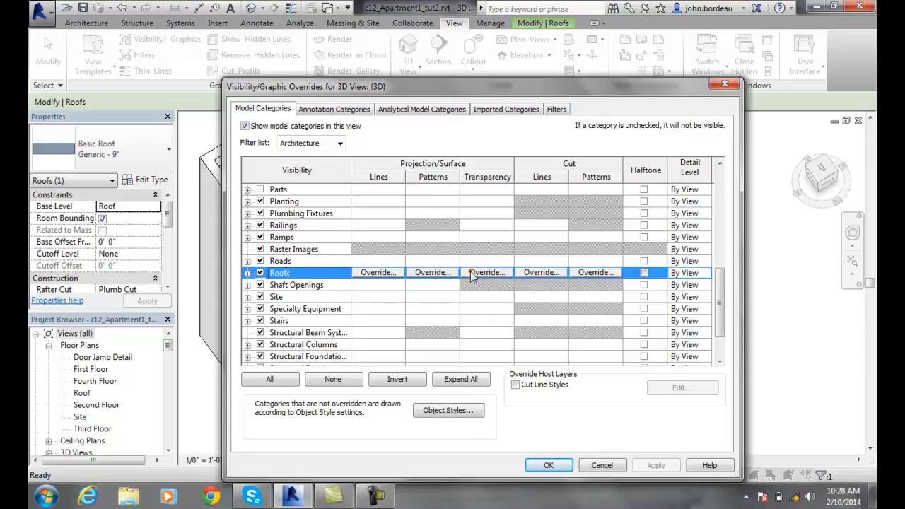
click(487, 272)
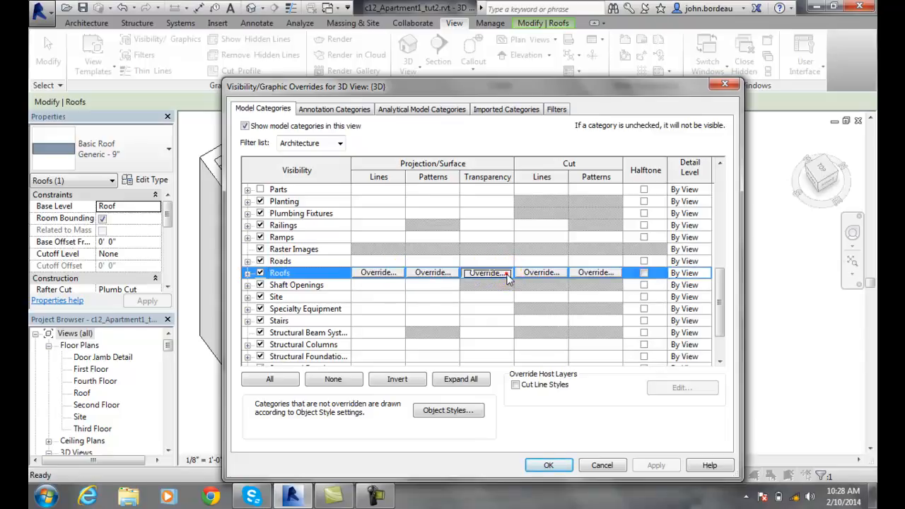
click(486, 272)
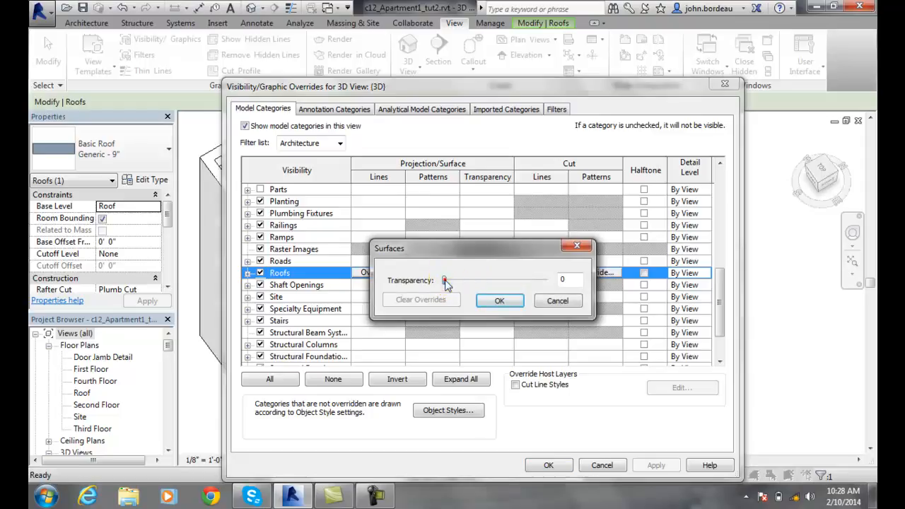
drag(444, 280, 532, 280)
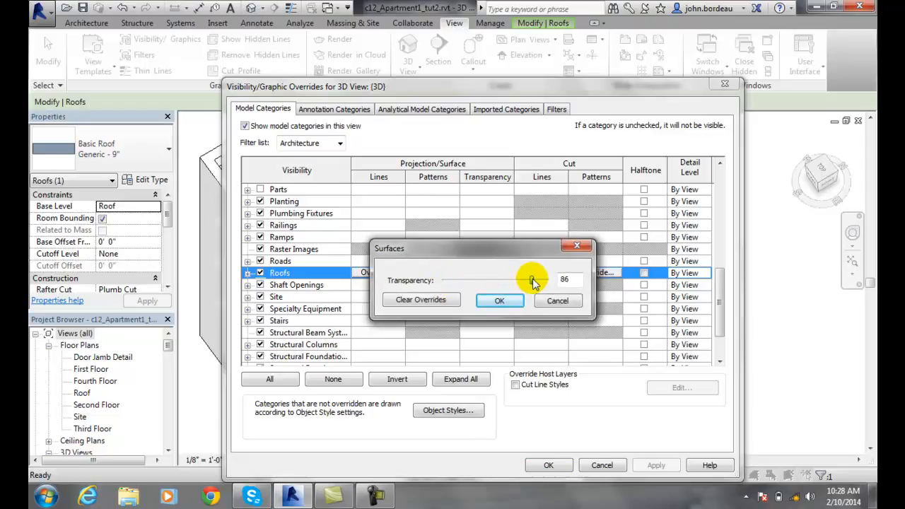
drag(531, 280, 536, 280)
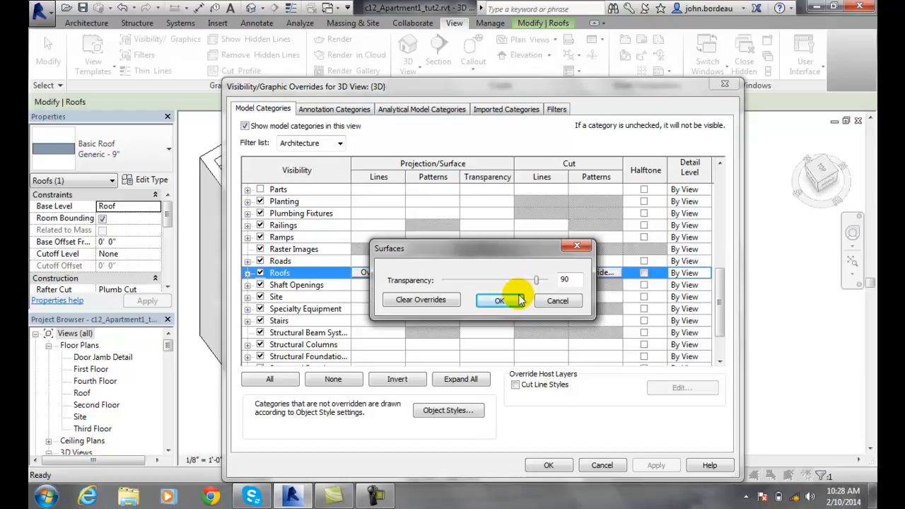
click(499, 300)
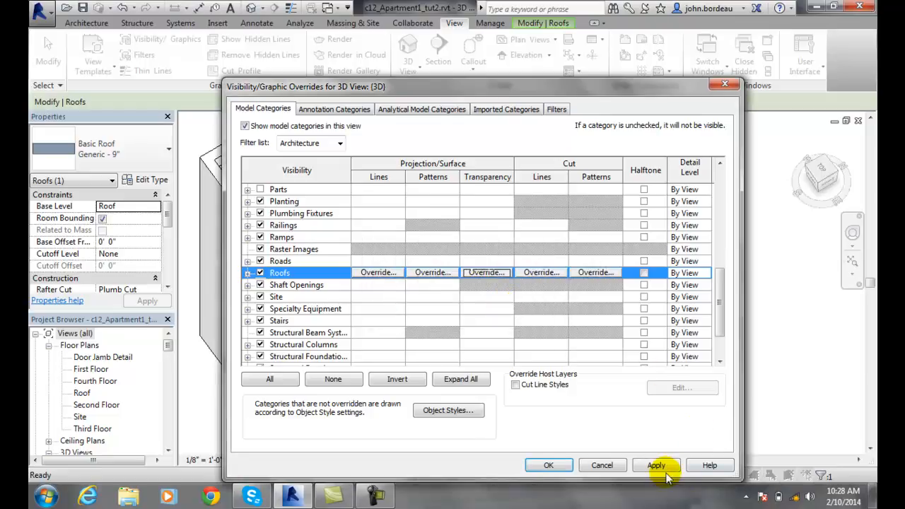
click(656, 465)
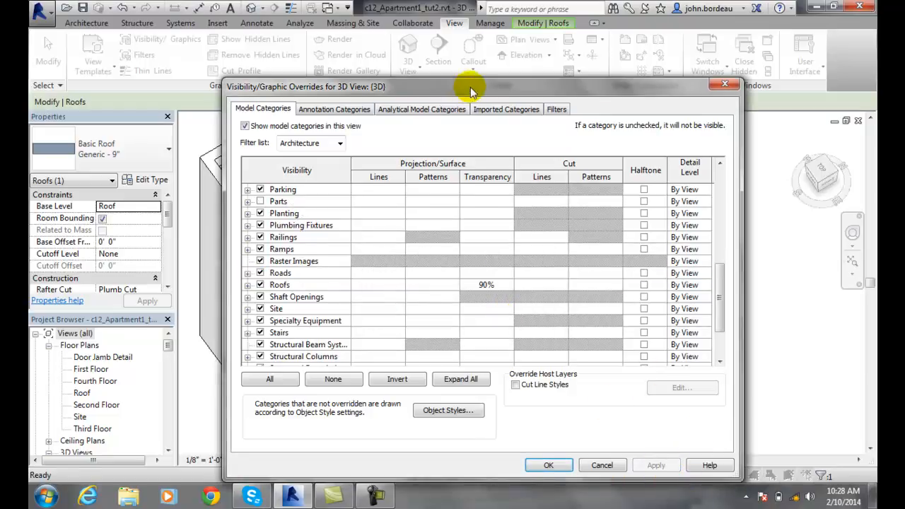
Move the overrides window aside to see the model, then bring it back.
drag(469, 86, 437, 394)
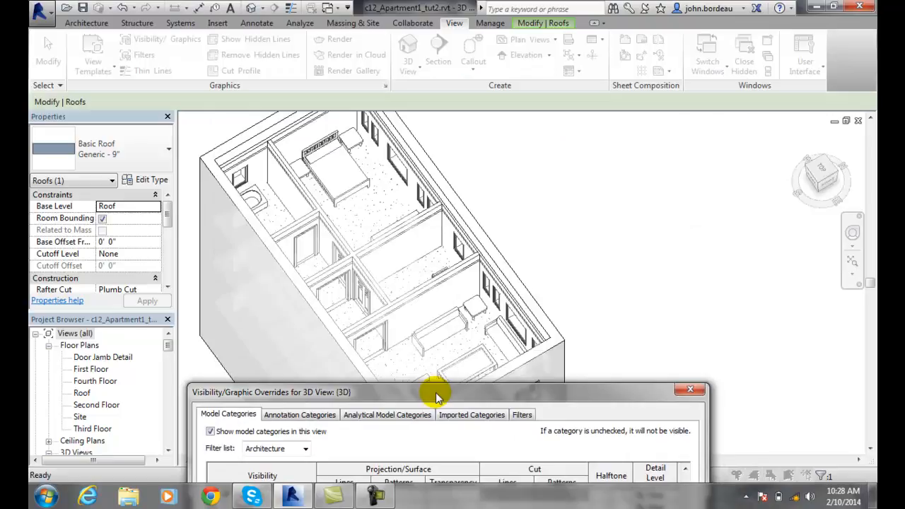
drag(436, 393, 436, 353)
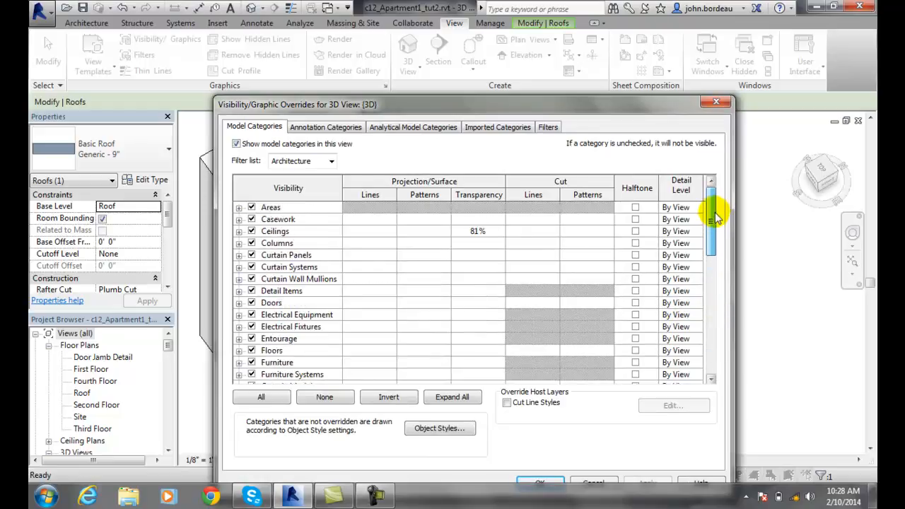
Reset Ceilings transparency override to 0 and accept the overrides.
click(277, 232)
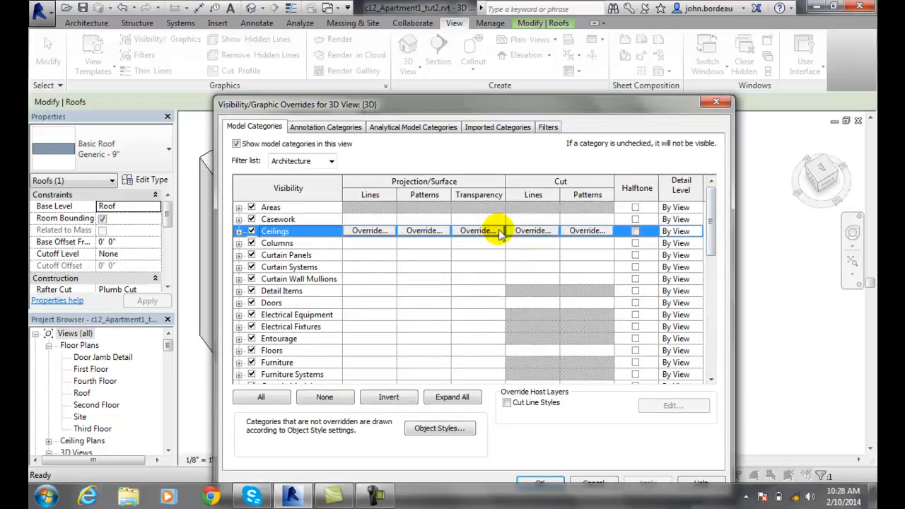
click(478, 230)
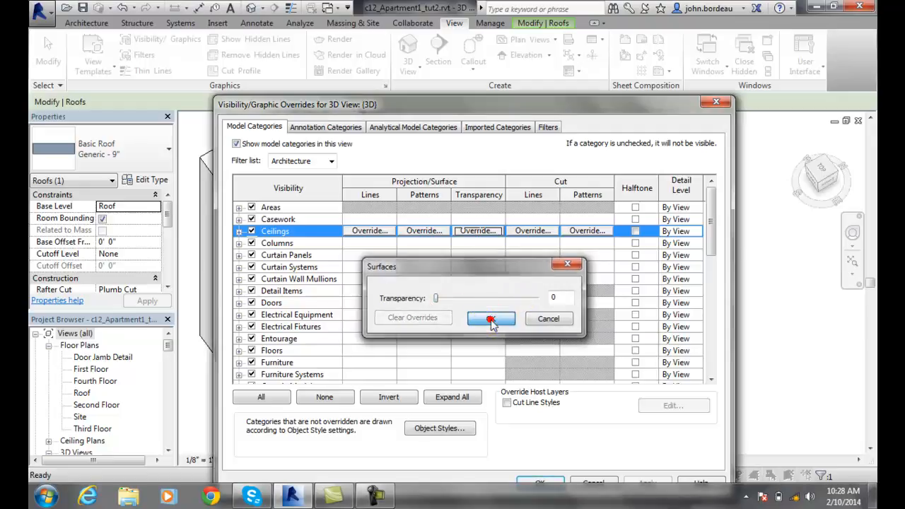
click(491, 318)
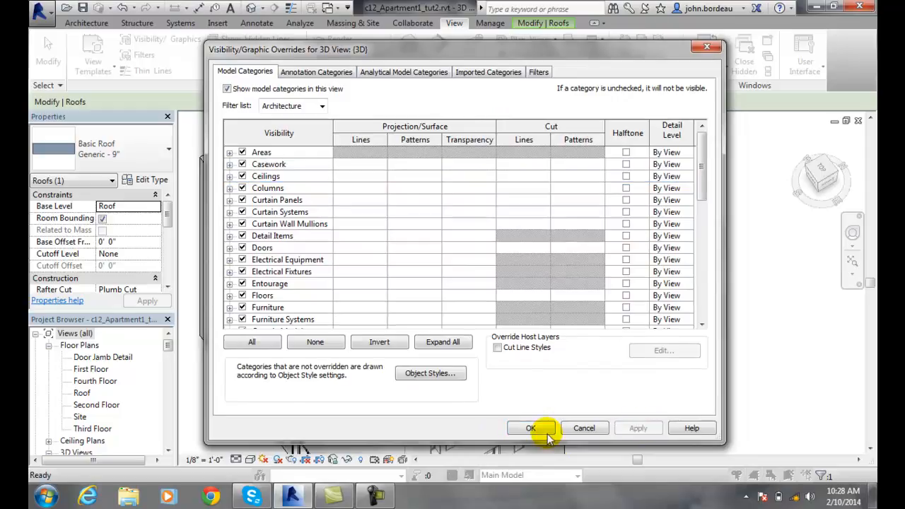
click(530, 427)
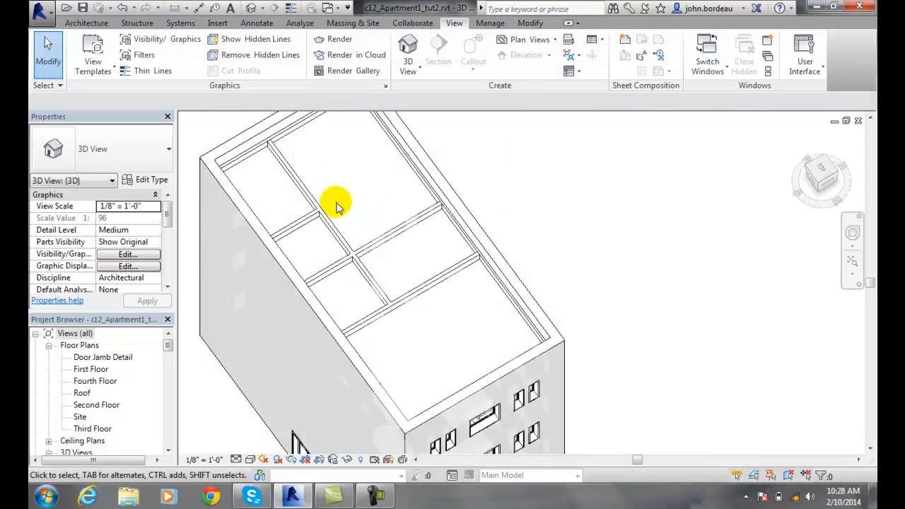
mouse_move(404, 331)
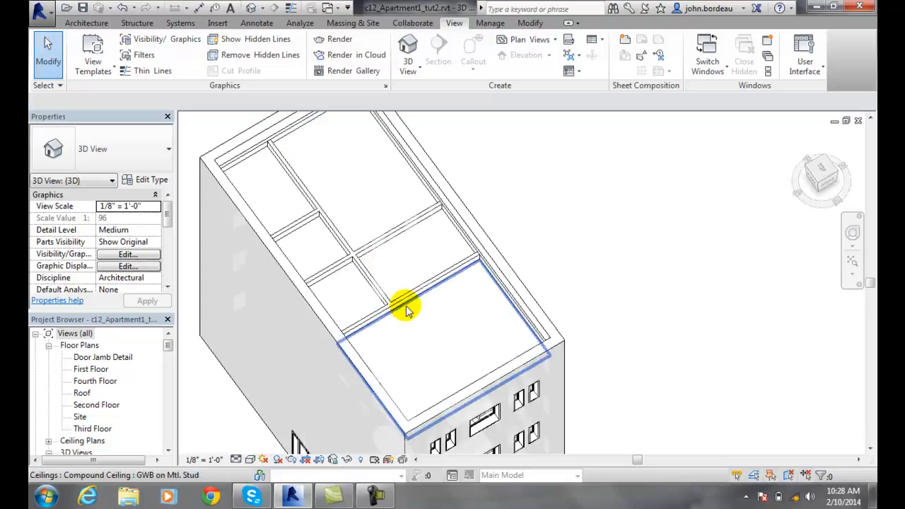
From a fourth-floor ceiling, select all ceiling instances visible in the view.
click(405, 309)
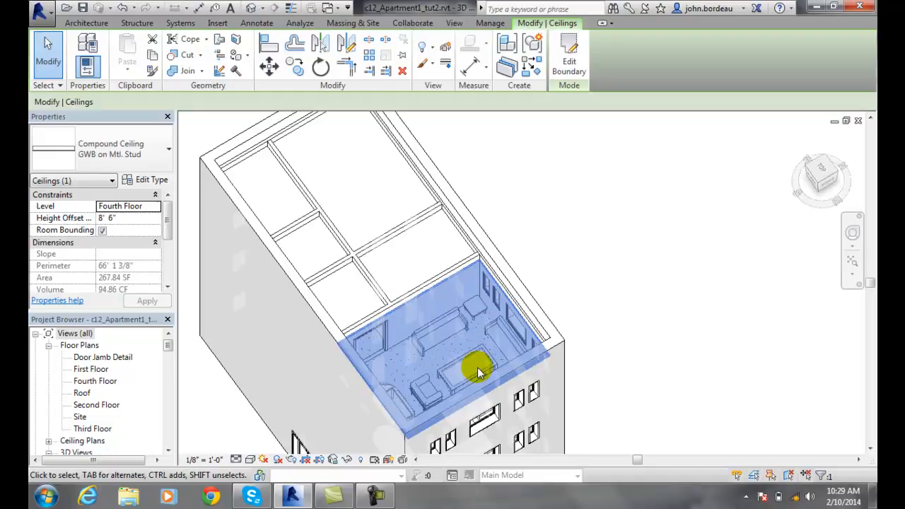
mouse_move(451, 341)
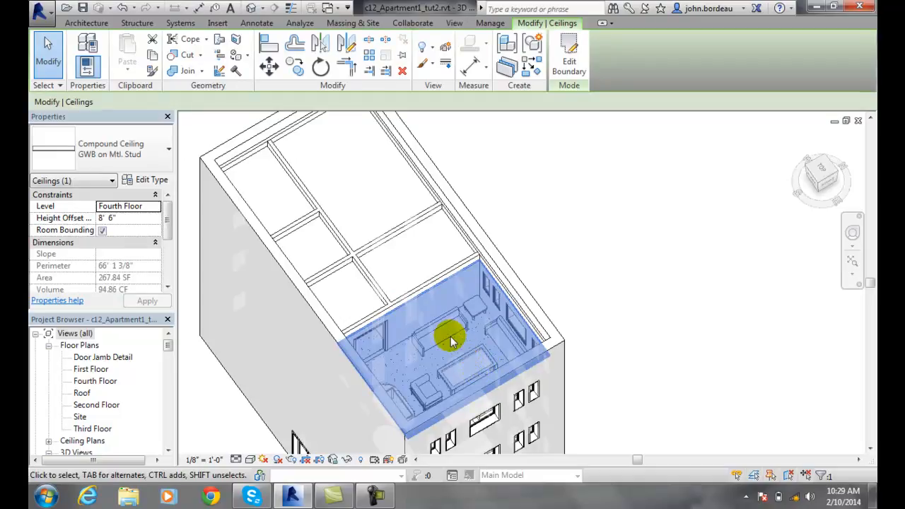
right_click(450, 341)
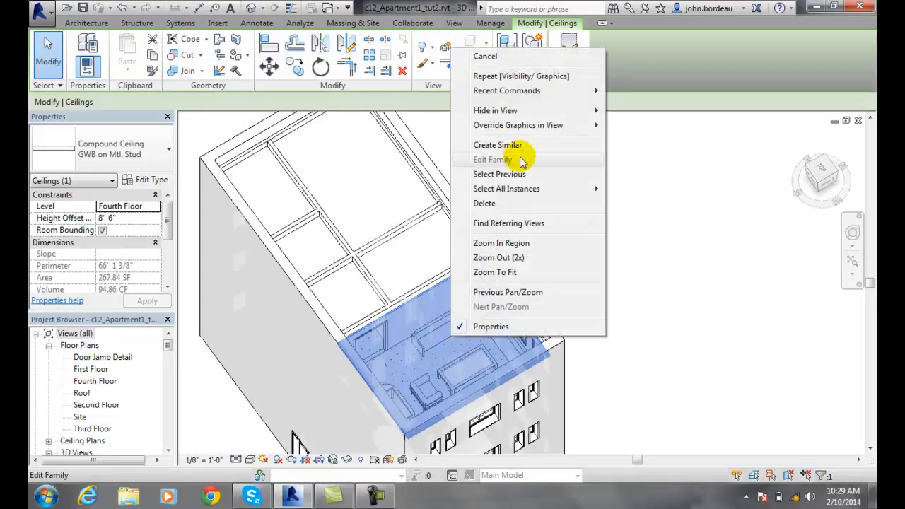
mouse_move(506, 188)
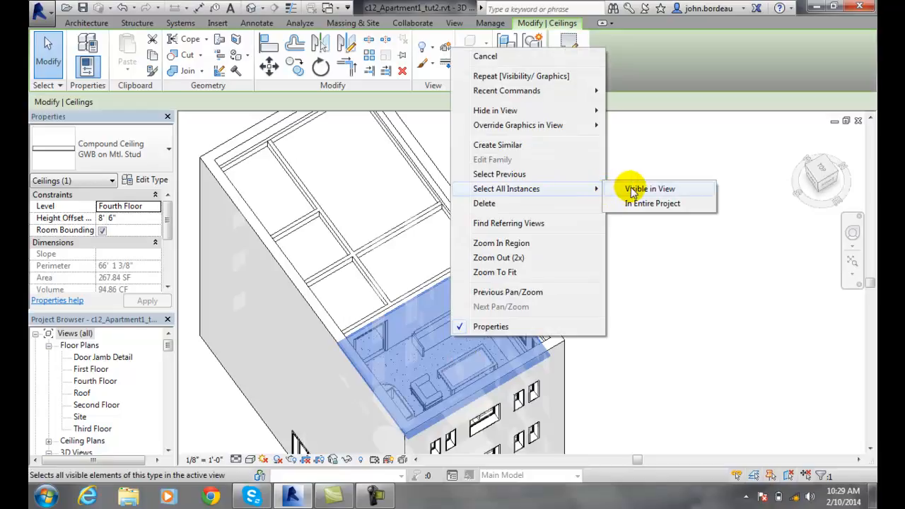
click(648, 190)
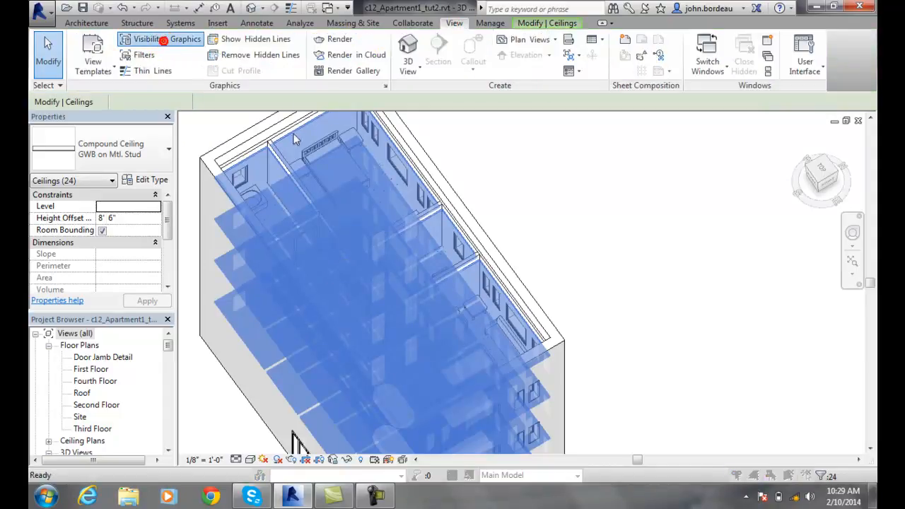
In Visibility/Graphics, override Ceilings surface transparency to 90, apply and accept.
click(159, 40)
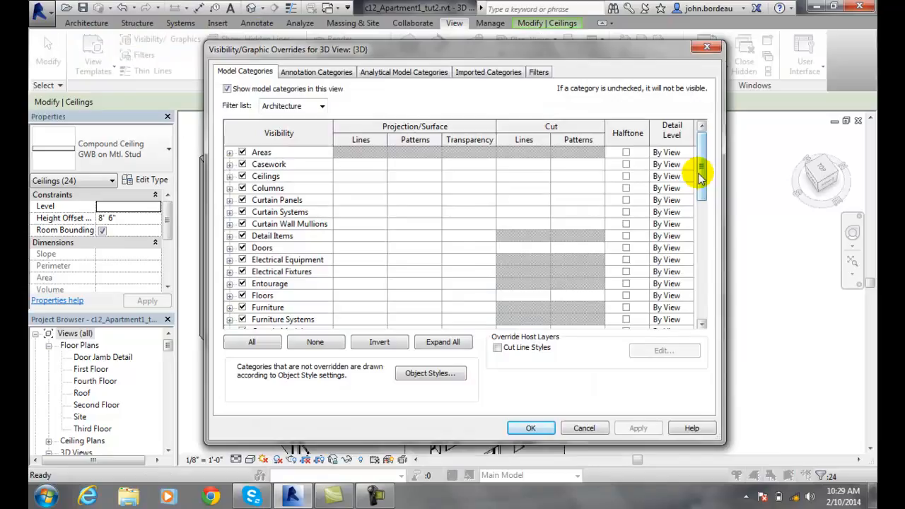
click(266, 175)
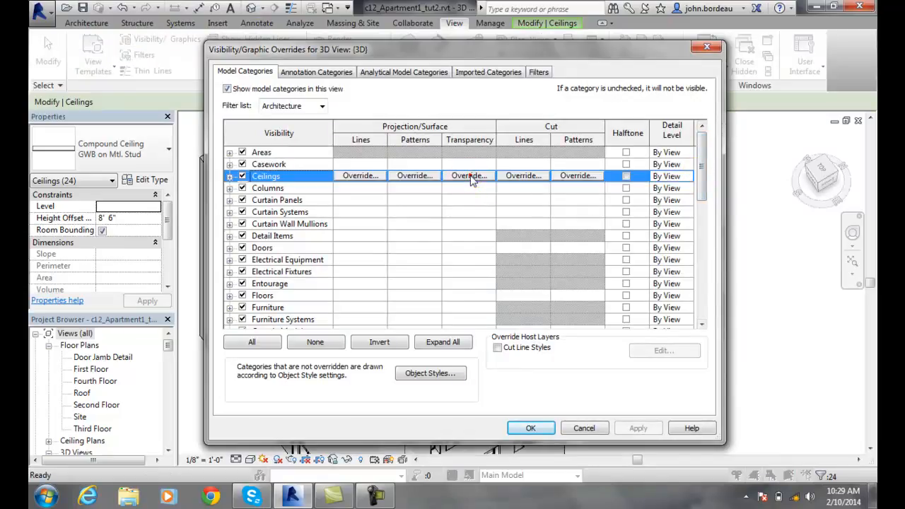
click(468, 175)
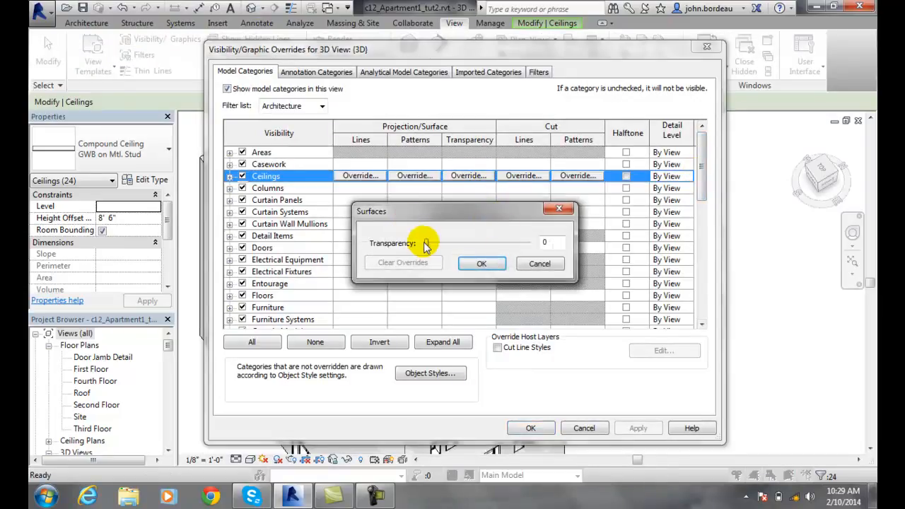
drag(425, 243, 508, 243)
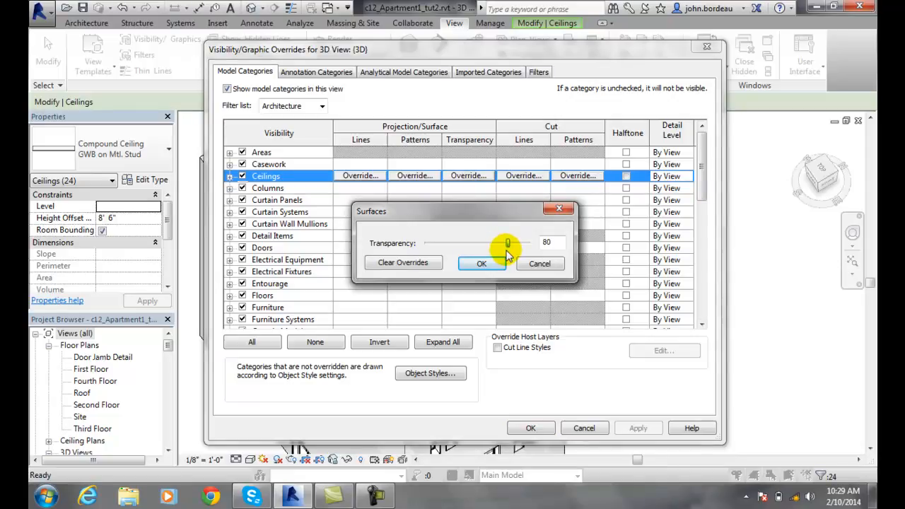
drag(508, 243, 515, 243)
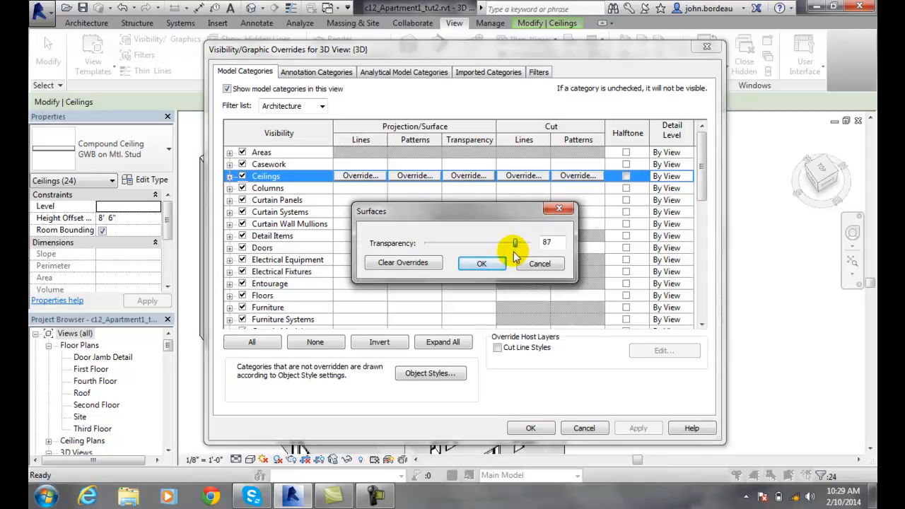
click(482, 265)
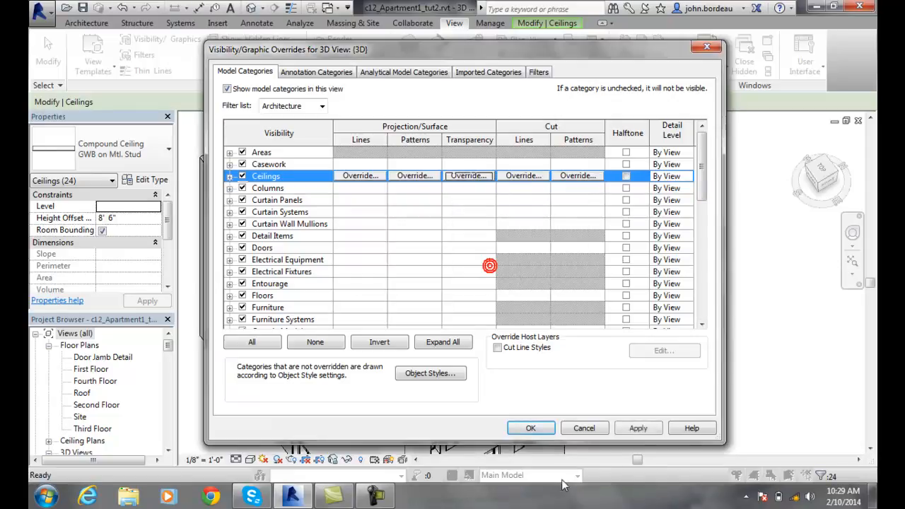
click(530, 427)
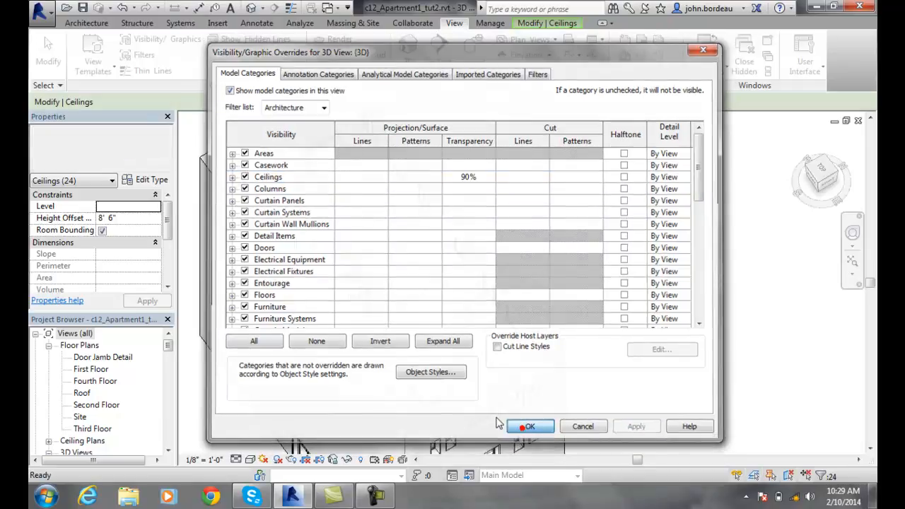
click(531, 426)
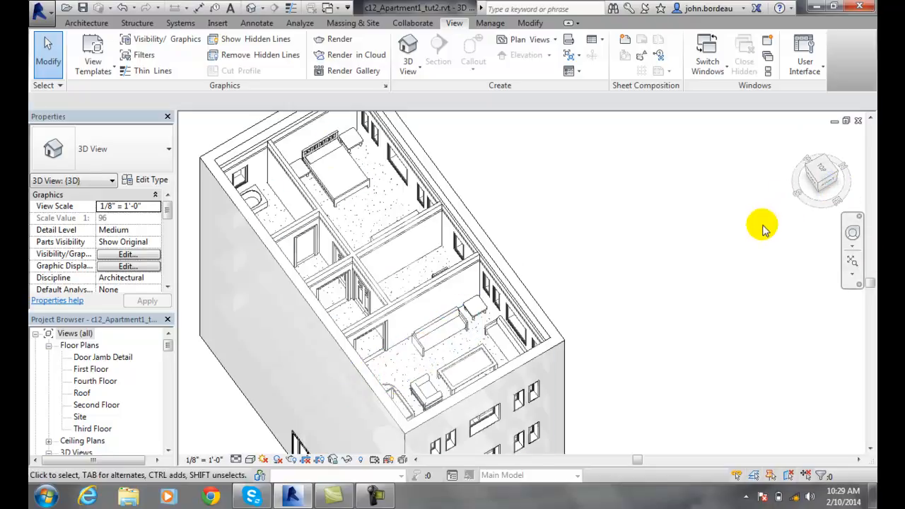
mouse_move(743, 225)
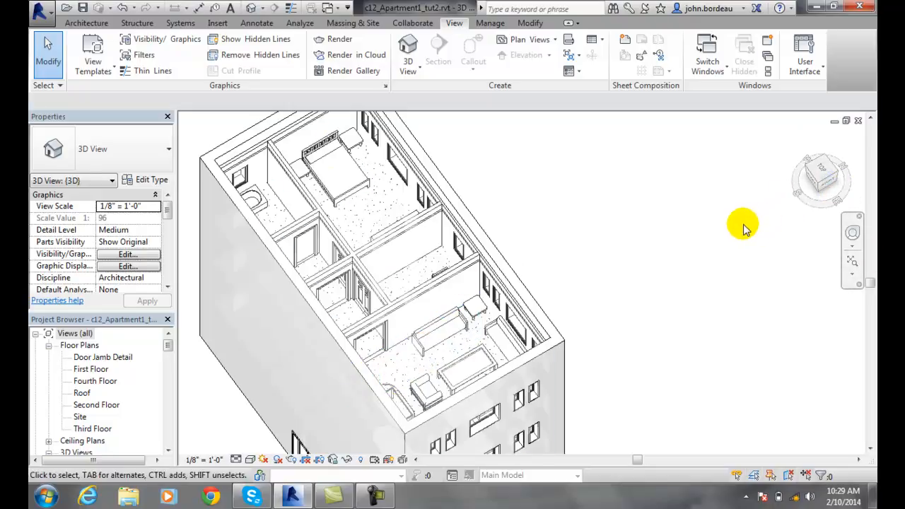
mouse_move(740, 224)
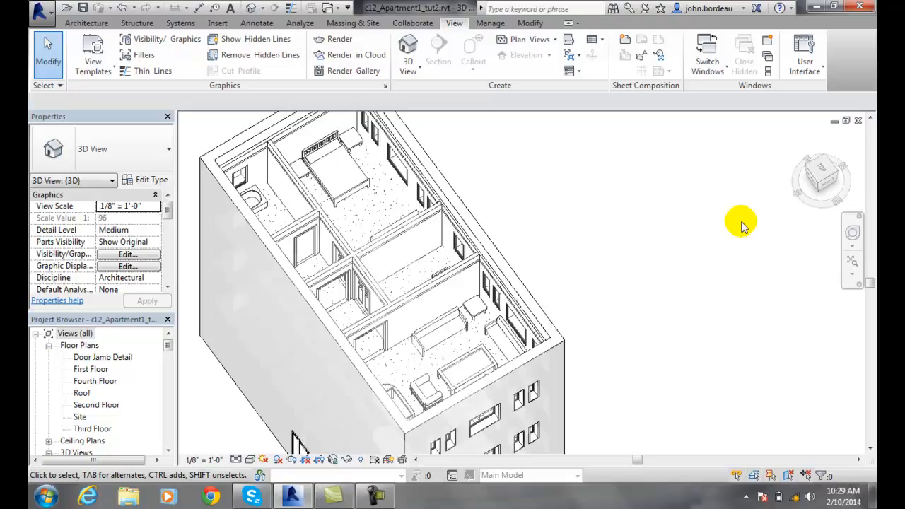
mouse_move(682, 311)
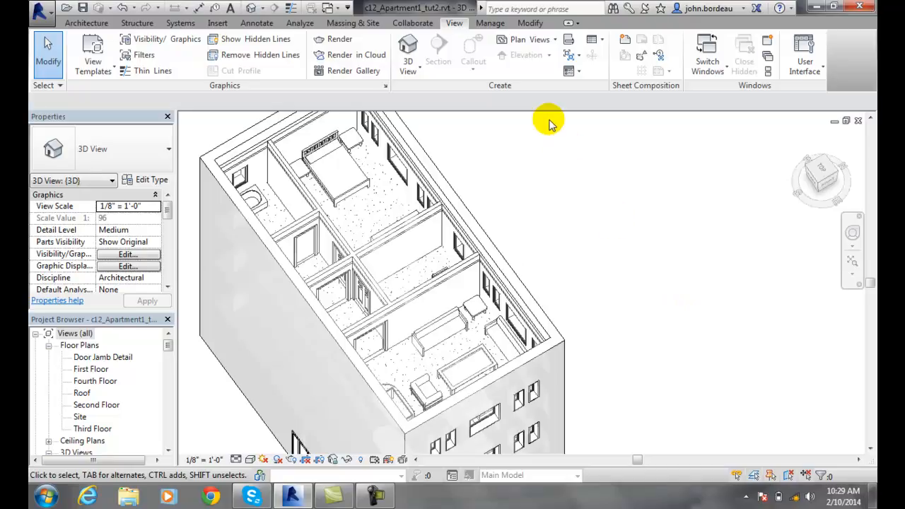
mouse_move(161, 39)
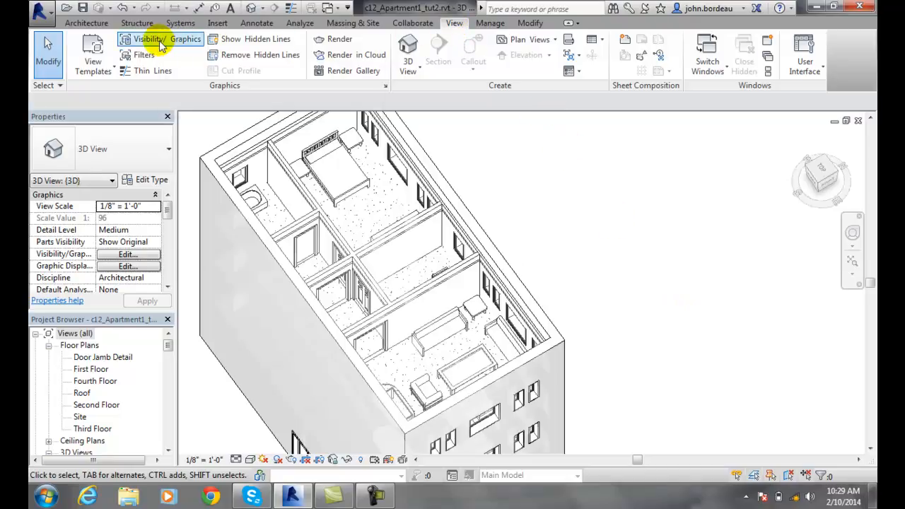
In Visibility/Graphics, reset Ceilings transparency to 0 and apply it.
click(158, 39)
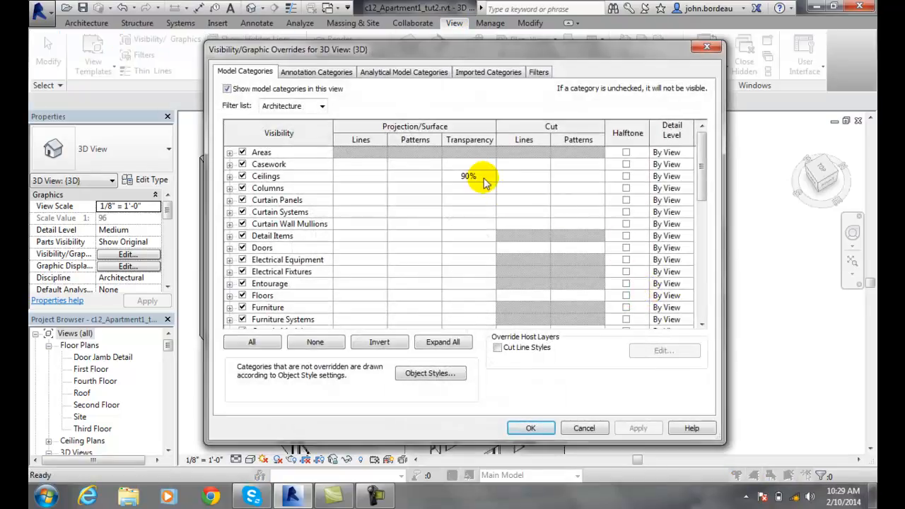
click(469, 176)
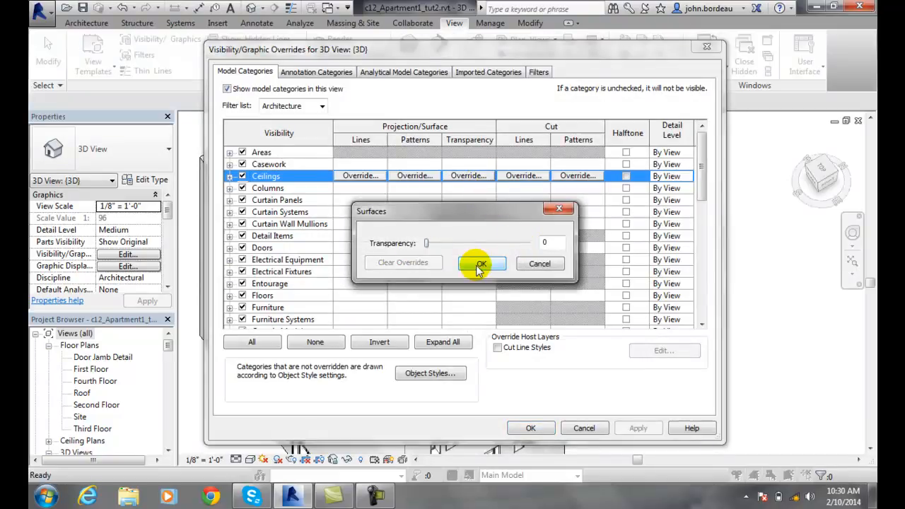
click(481, 265)
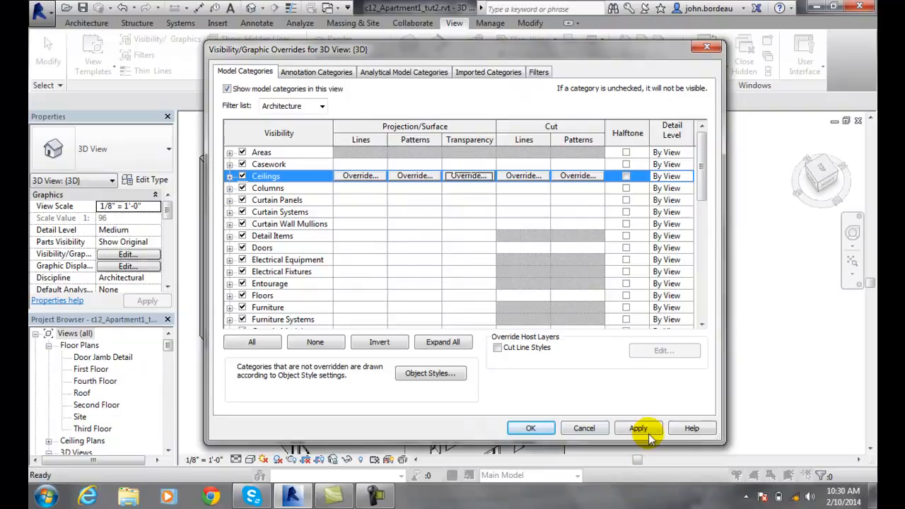
click(638, 427)
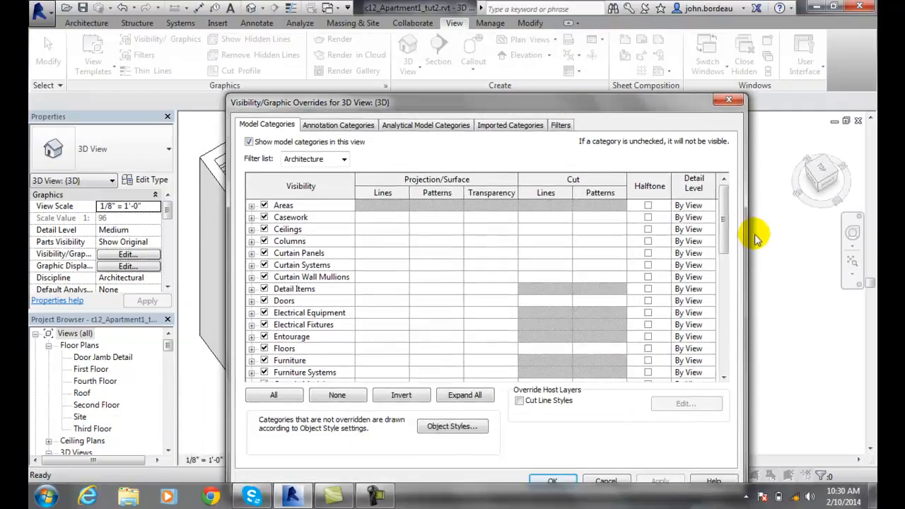
Reset Roofs transparency to 0 and accept the overrides.
scroll(down, 3)
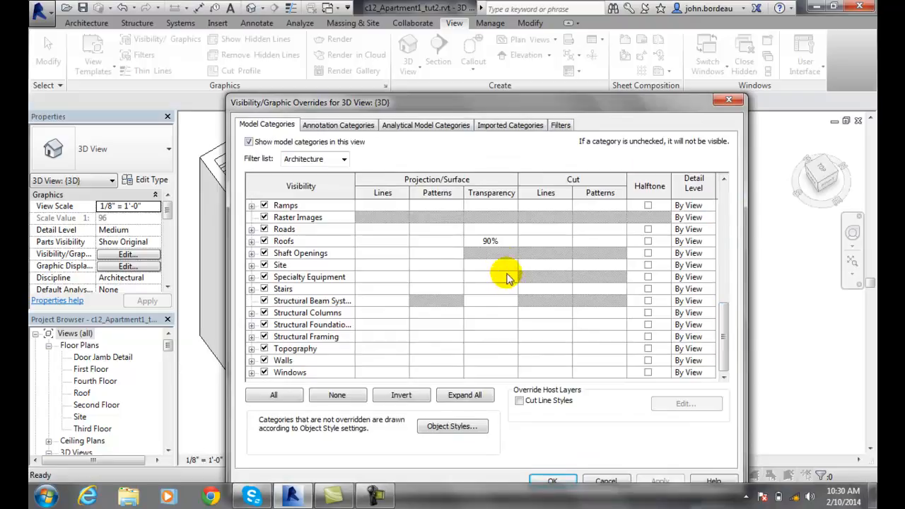
click(491, 241)
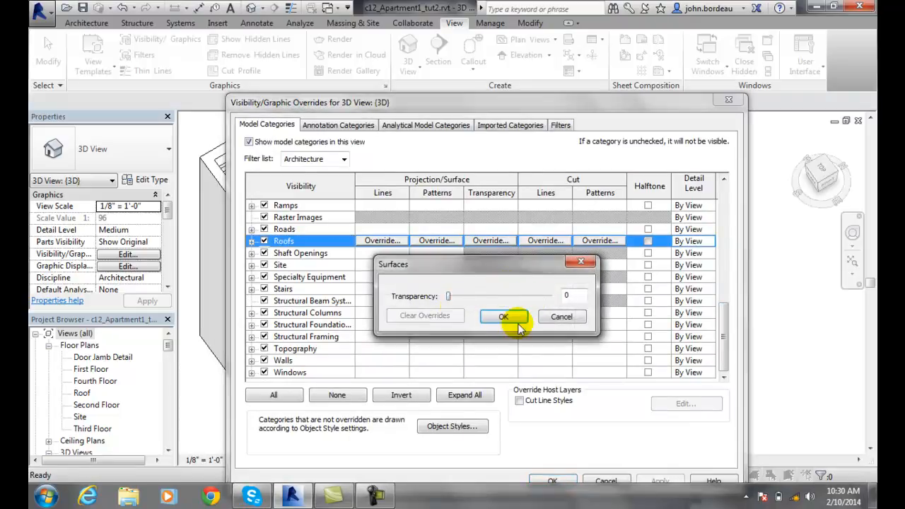
click(504, 317)
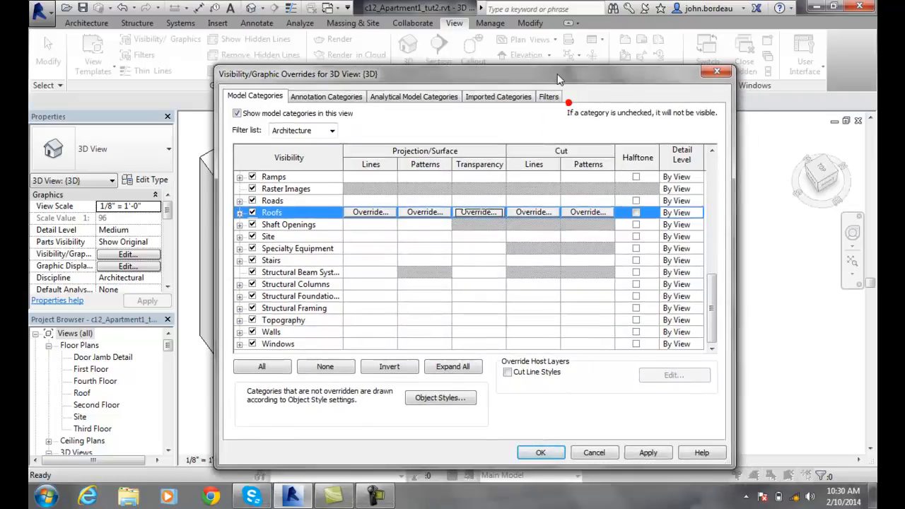
click(541, 453)
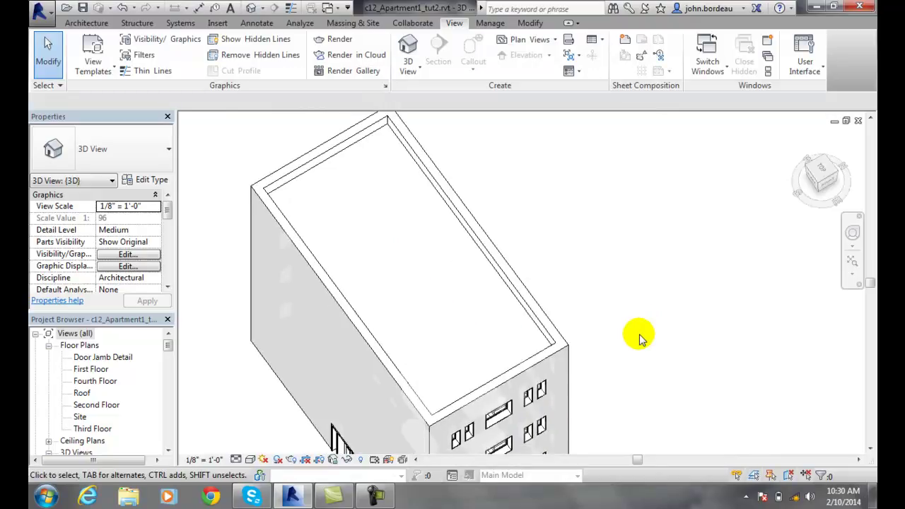
mouse_move(583, 293)
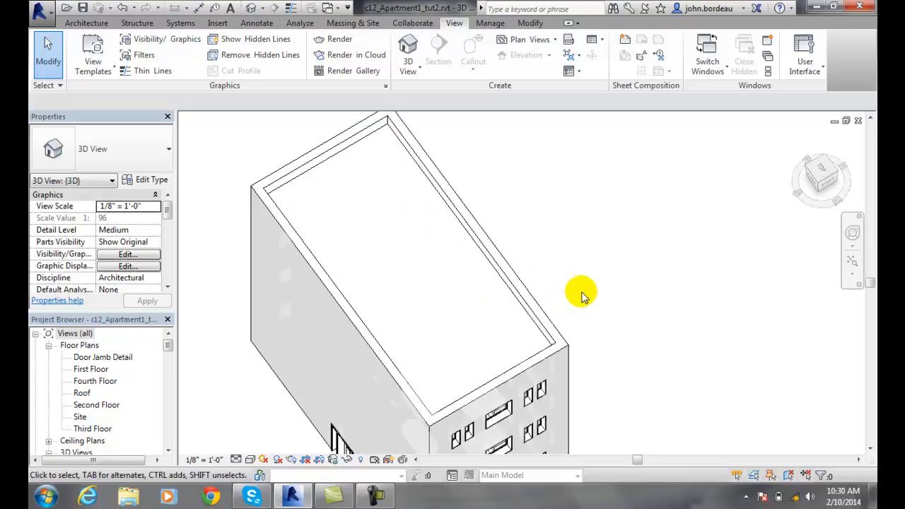
mouse_move(628, 303)
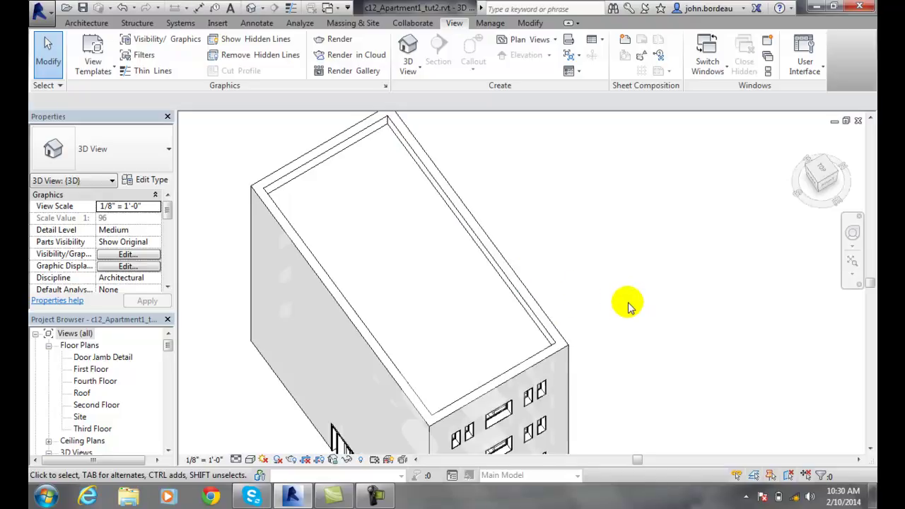
mouse_move(625, 309)
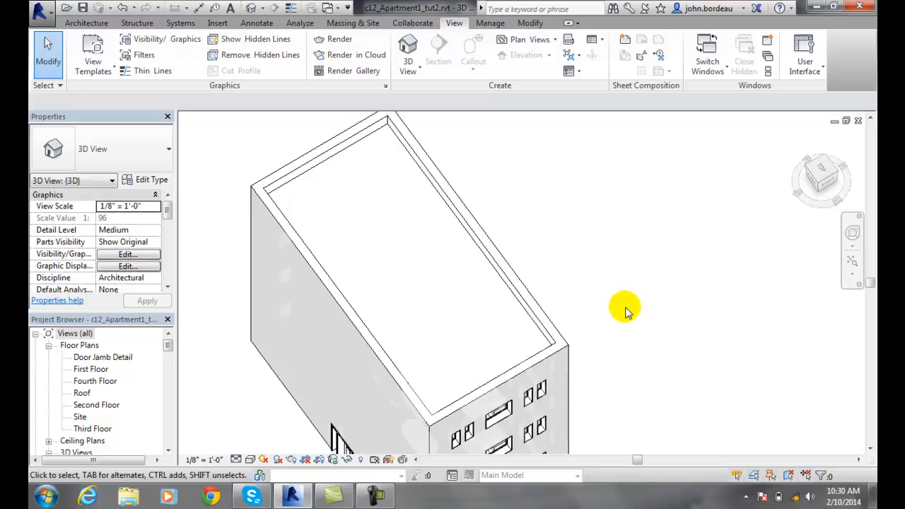